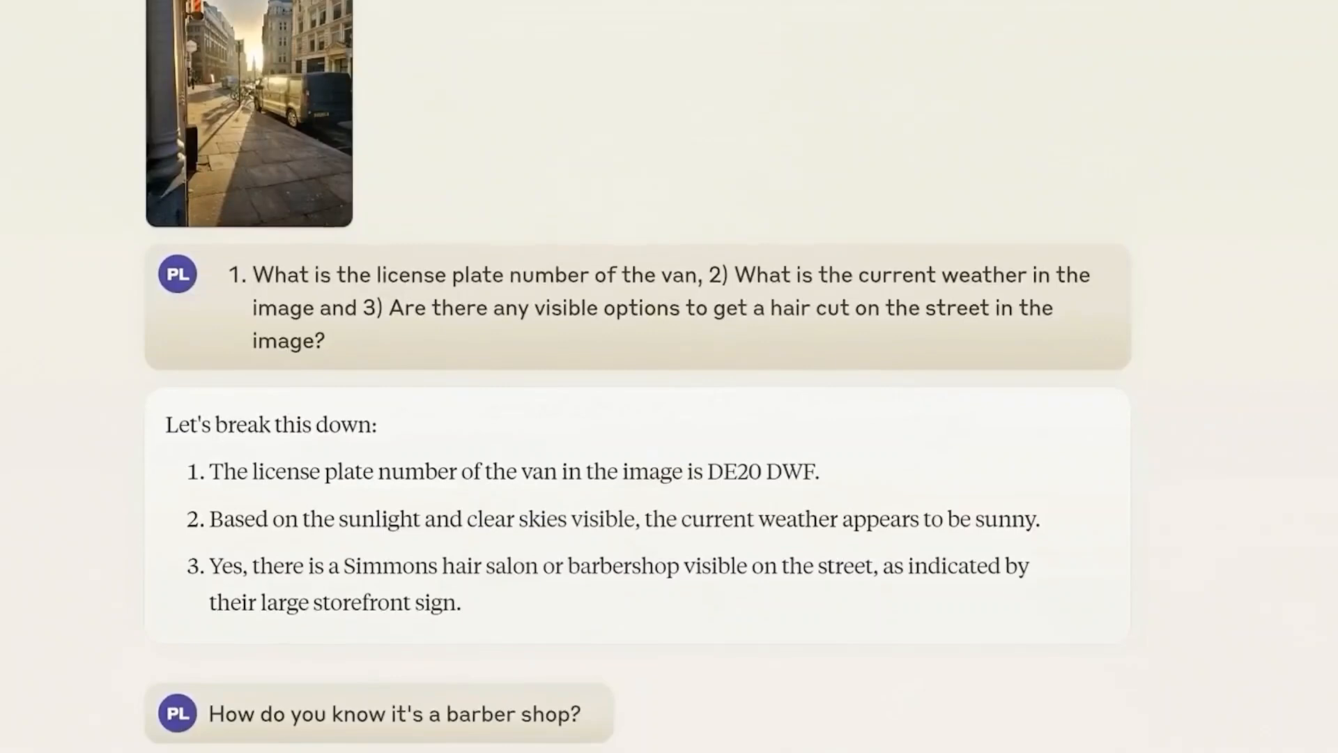
scroll(down, 3)
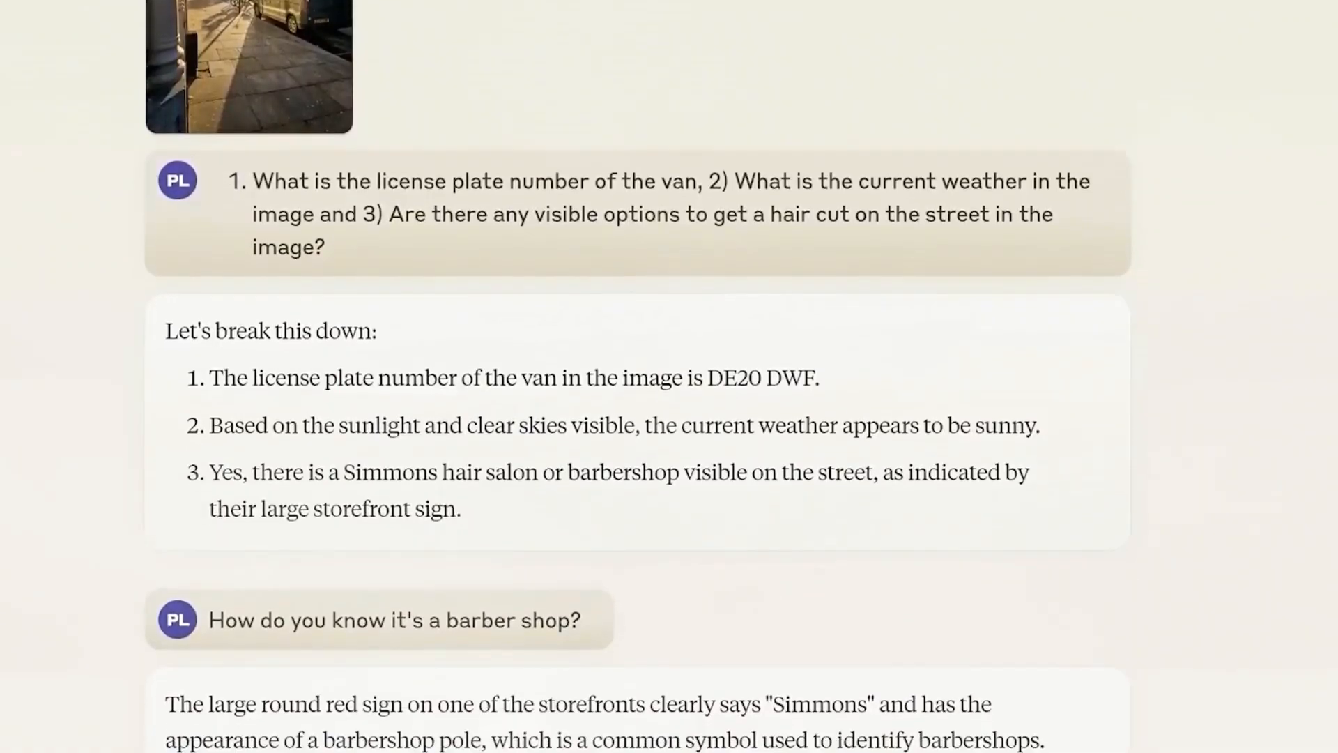
scroll(down, 3)
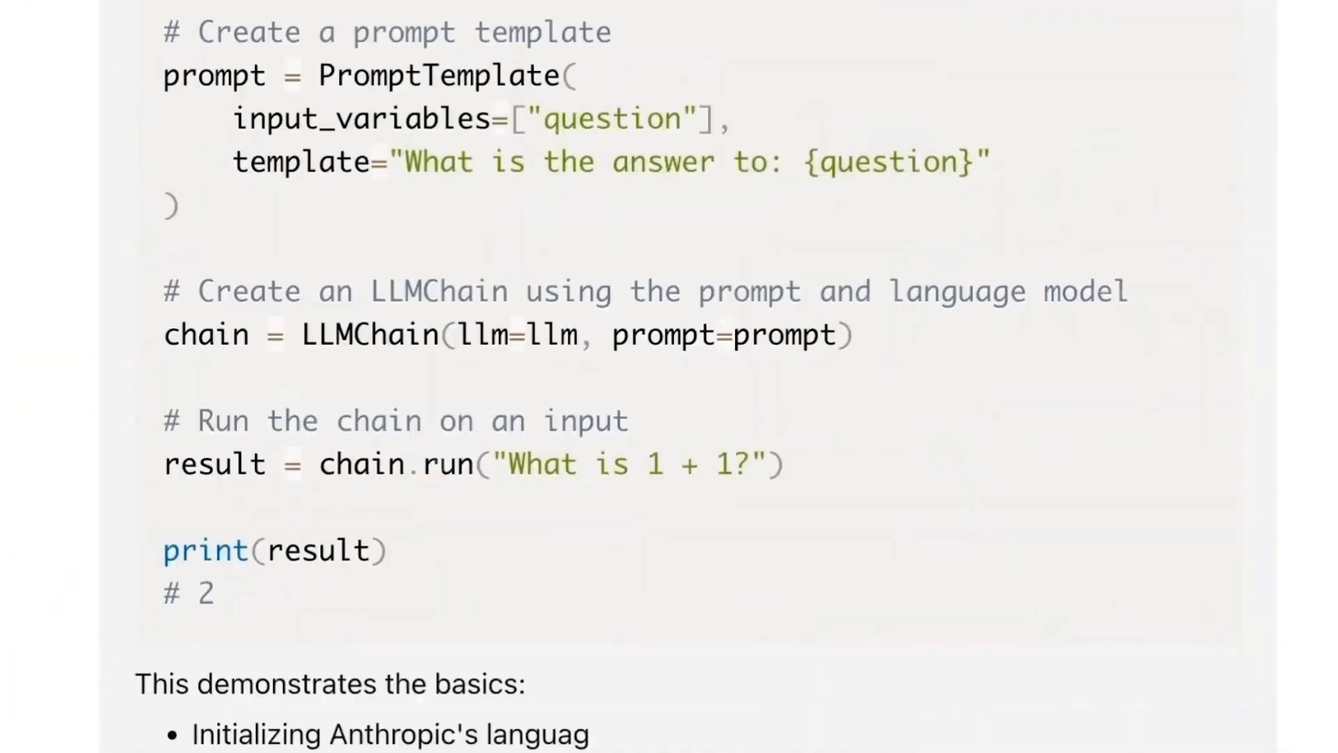
scroll(down, 3)
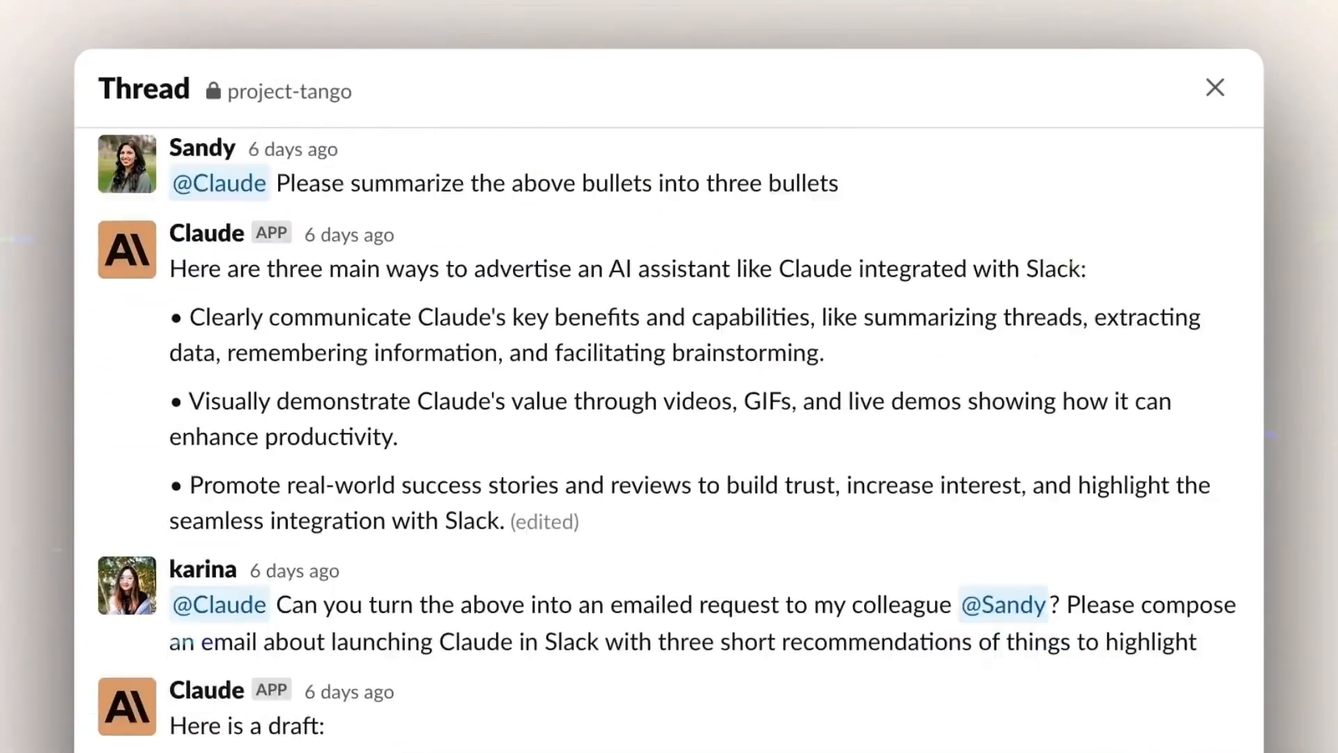
scroll(down, 3)
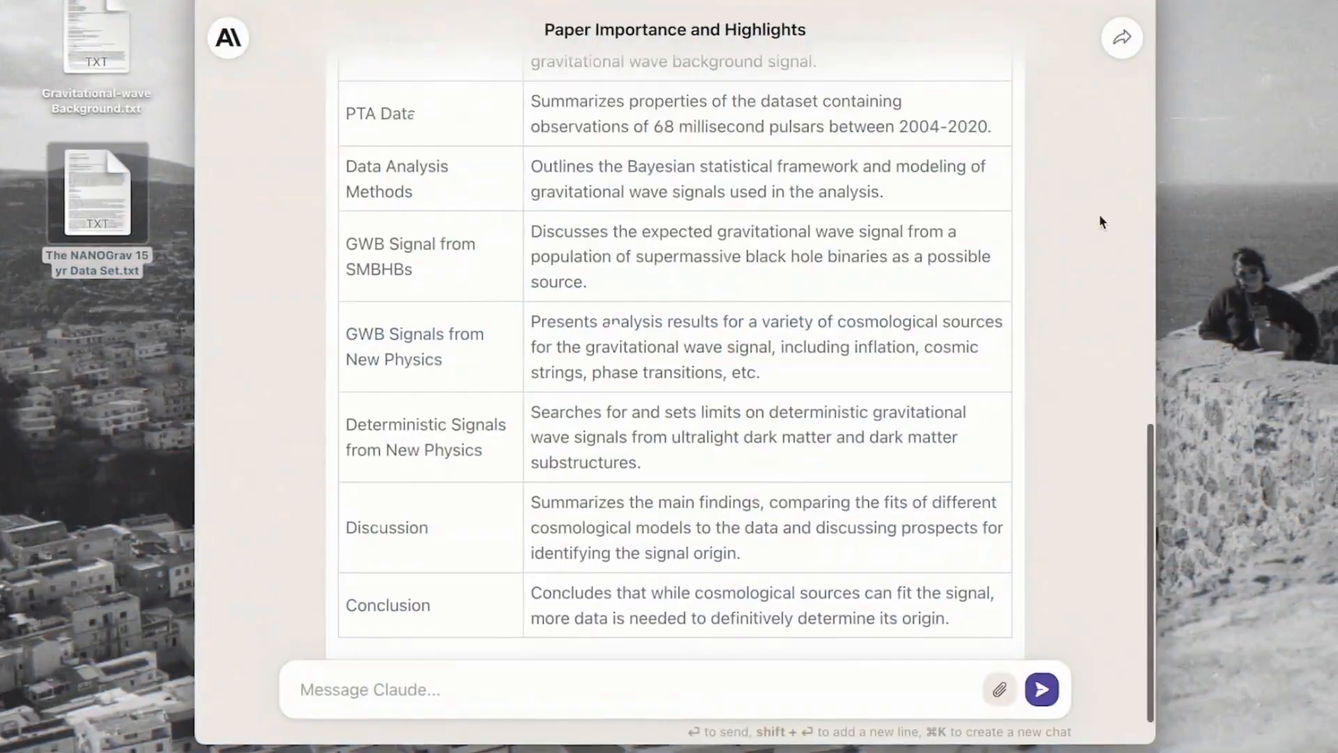
scroll(up, 3)
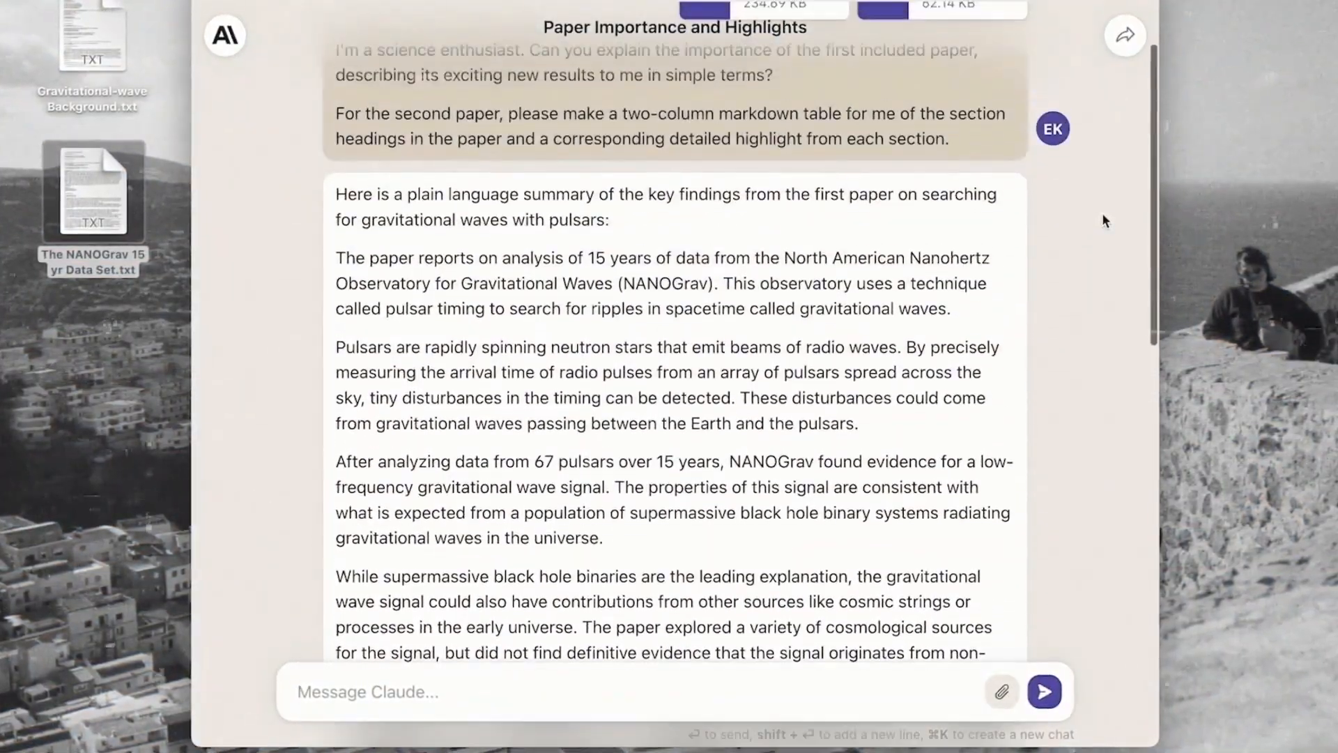